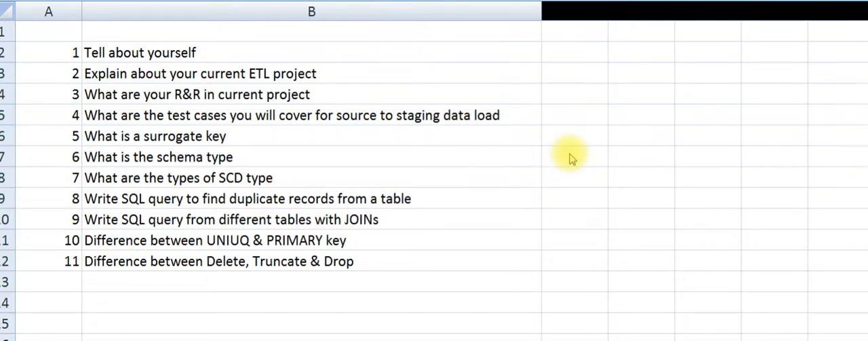
- Select cell B2, 'Tell about yourself', as the first question to discuss
left_click(312, 52)
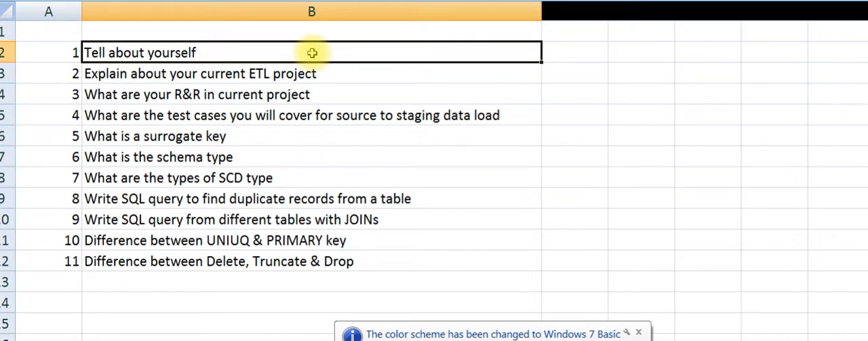
mouse_move(318, 65)
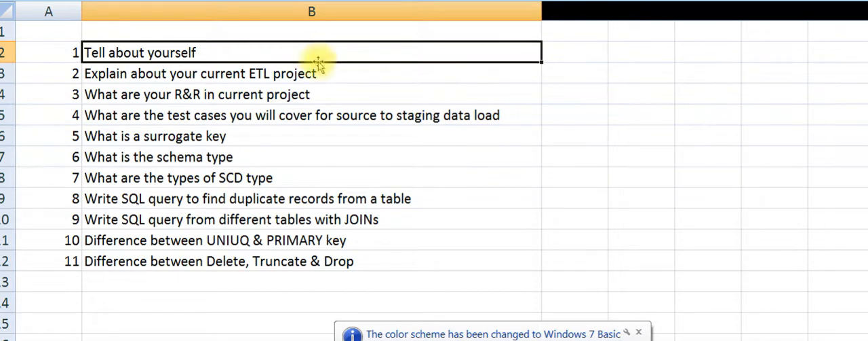
left_click(312, 73)
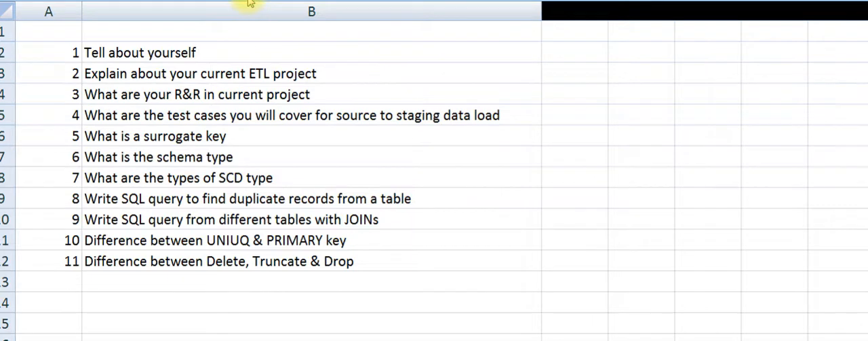
mouse_move(283, 51)
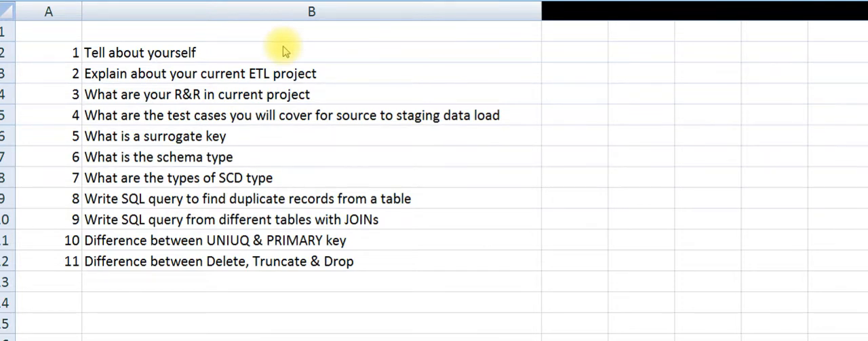
mouse_move(315, 65)
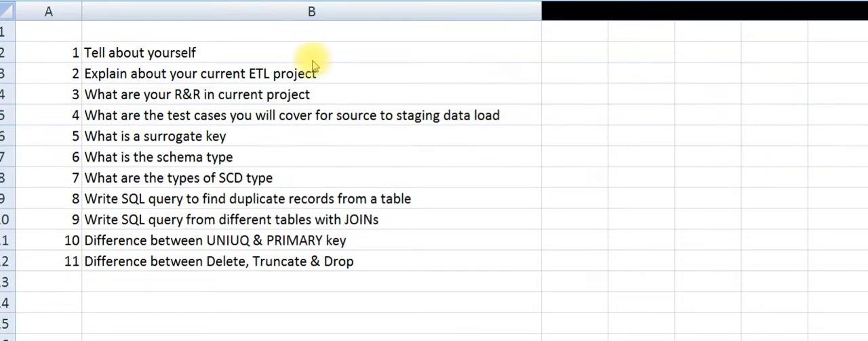
- Select cell B4, 'What are your R&R in current project', for discussion
left_click(312, 95)
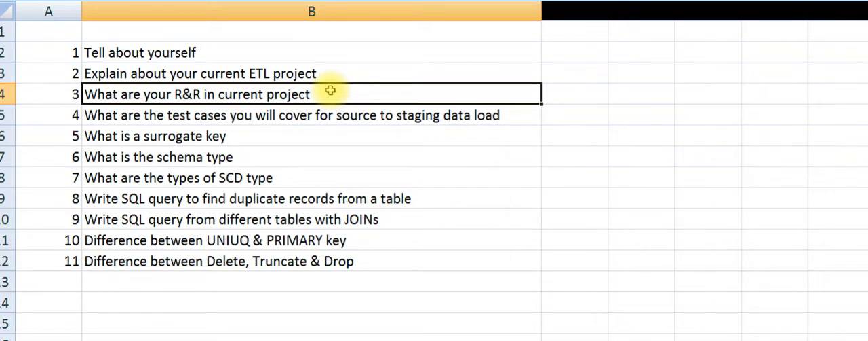
left_click(313, 114)
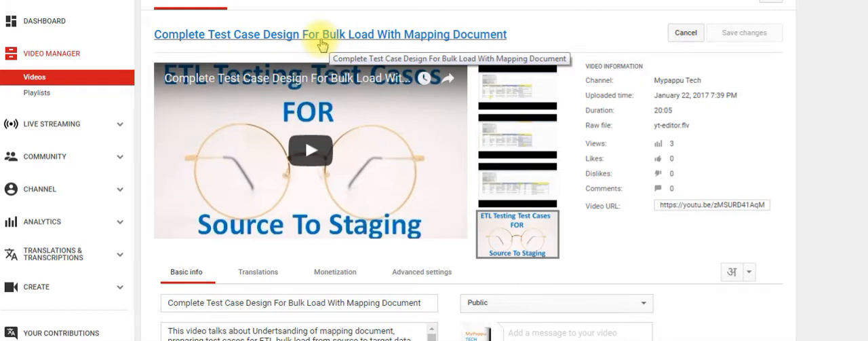
mouse_move(391, 46)
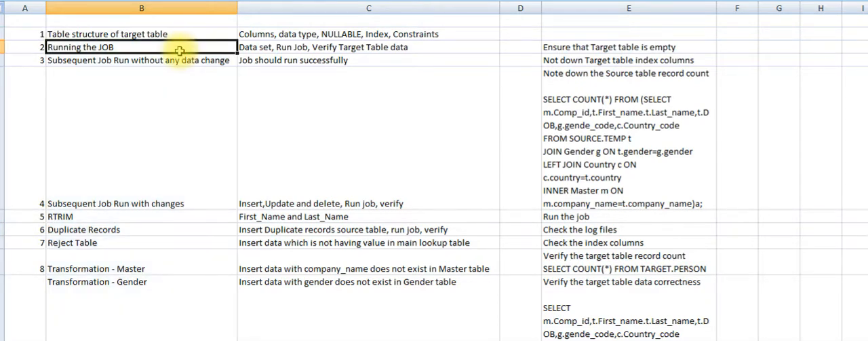
mouse_move(179, 74)
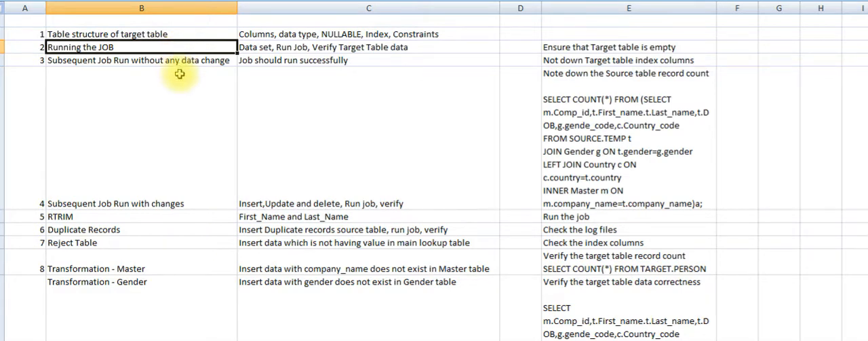
- Select the rerun-without-data-change and RTRIM test scenarios in column B in turn
left_click(141, 59)
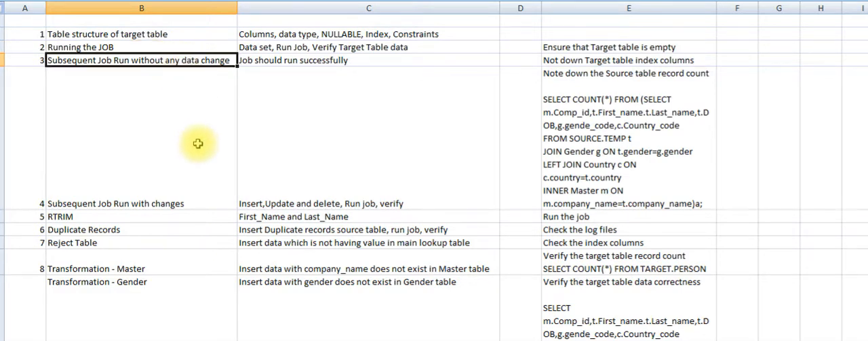
left_click(141, 216)
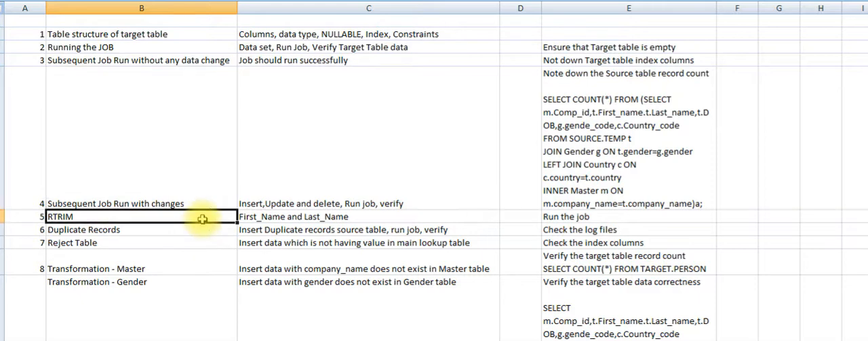
left_click(141, 228)
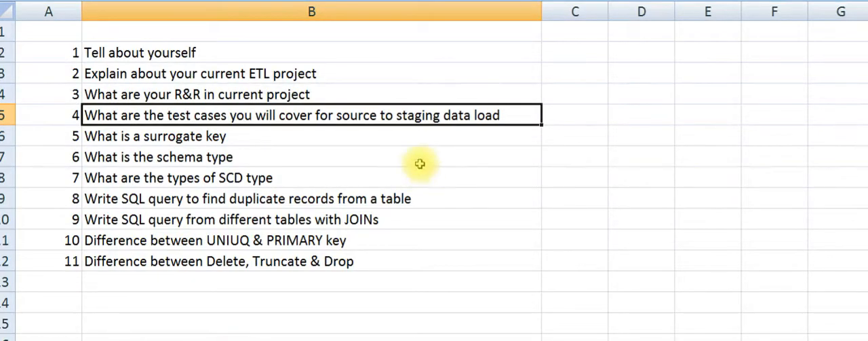
- Select question 5 on surrogate keys, then question 6 about the schema type
left_click(312, 136)
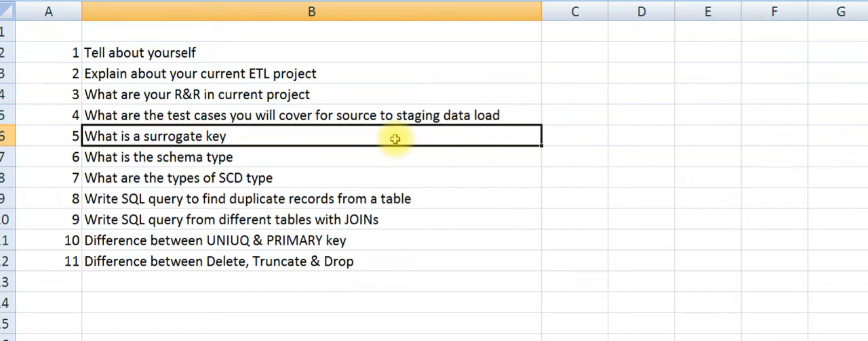
left_click(372, 158)
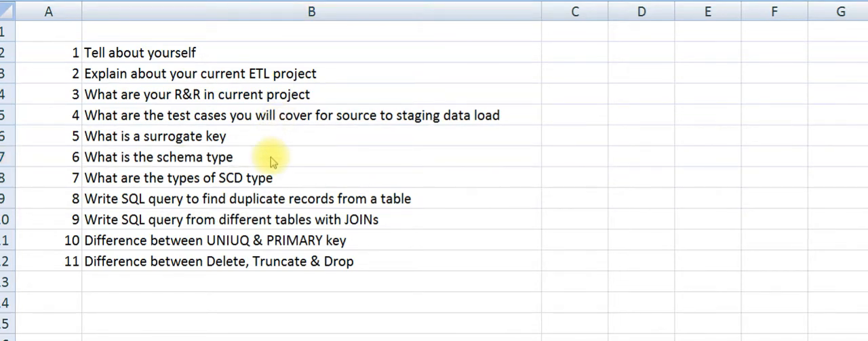
left_click(271, 158)
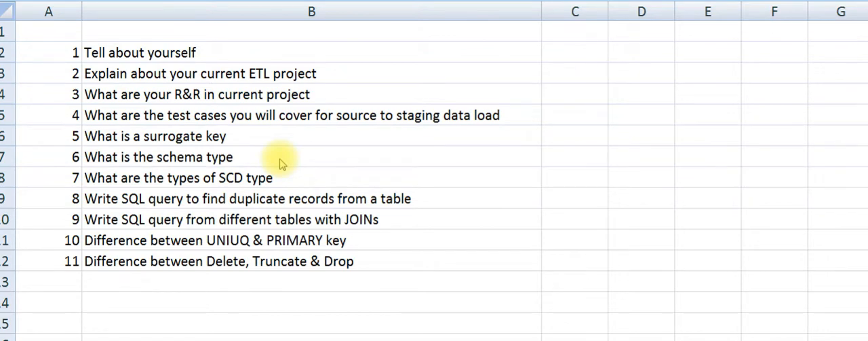
- Select cell B8, 'What are the types of SCD type'
left_click(288, 176)
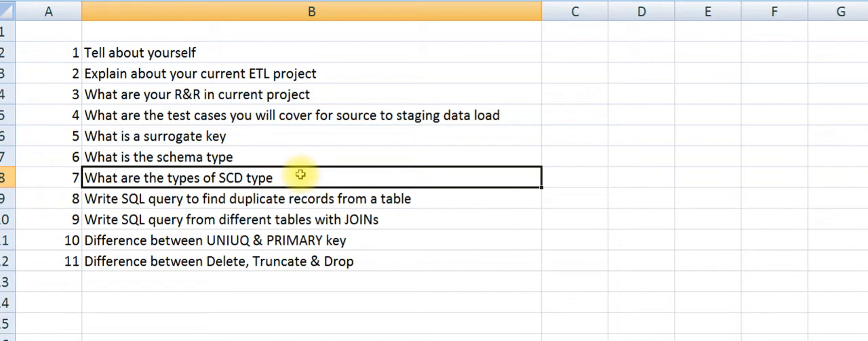
- Select cell B9, 'Write SQL query to find duplicate records from a table'
left_click(298, 198)
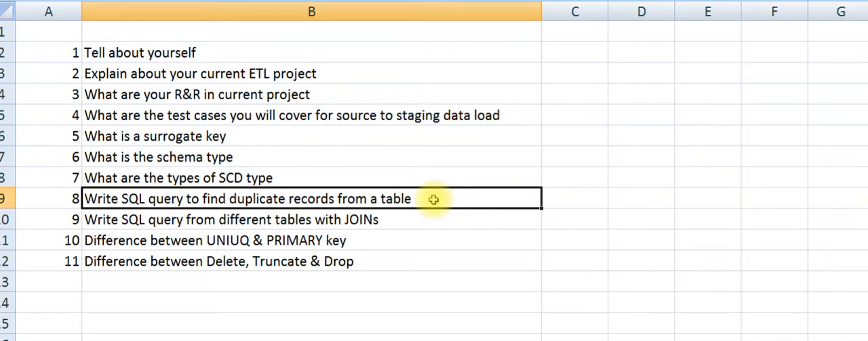
- Select cell B10, 'Write SQL query from different tables with JOINs'
left_click(415, 218)
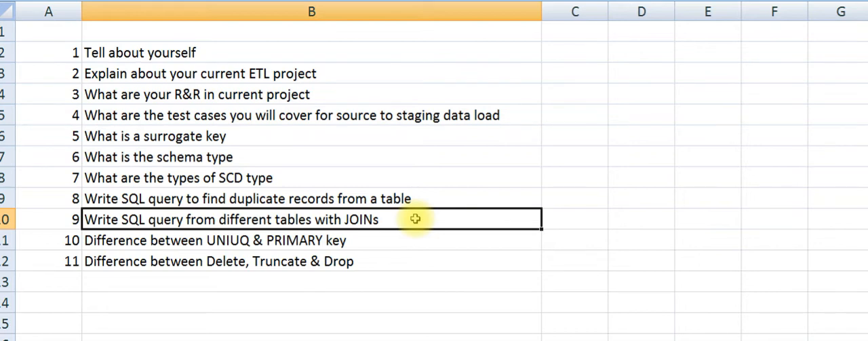
- Select cell B11, 'Difference between UNIUQ & PRIMARY key'
left_click(413, 240)
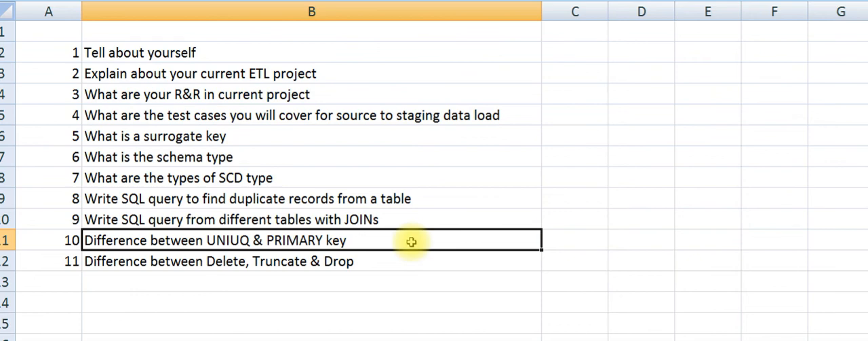
mouse_move(404, 255)
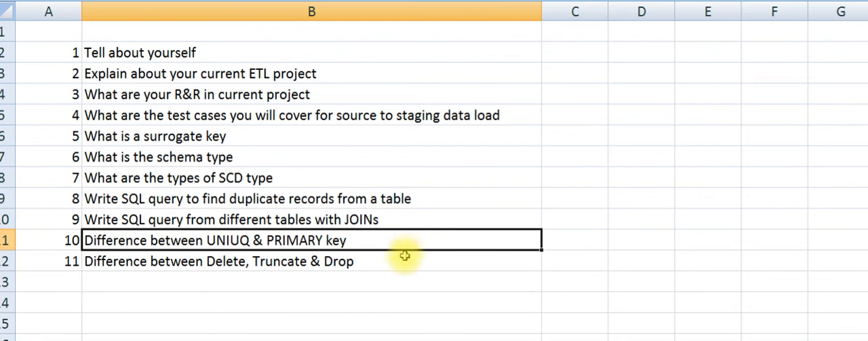
- Select cell B12, 'Difference between Delete, Truncate & Drop'
left_click(400, 260)
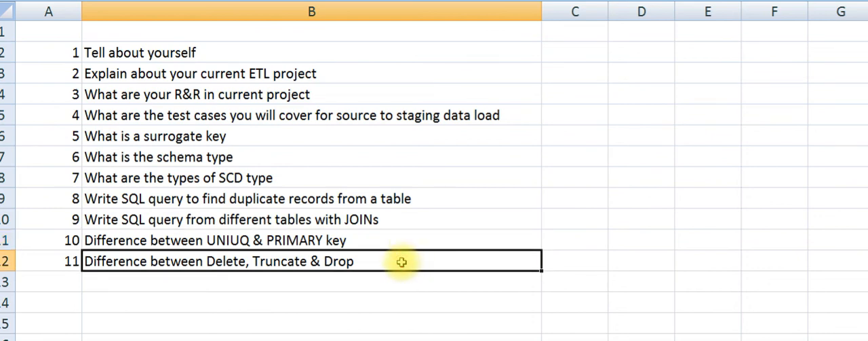
mouse_move(263, 1)
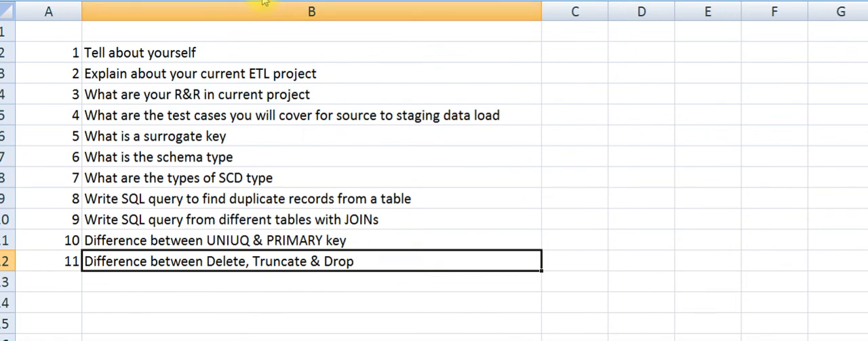
mouse_move(412, 259)
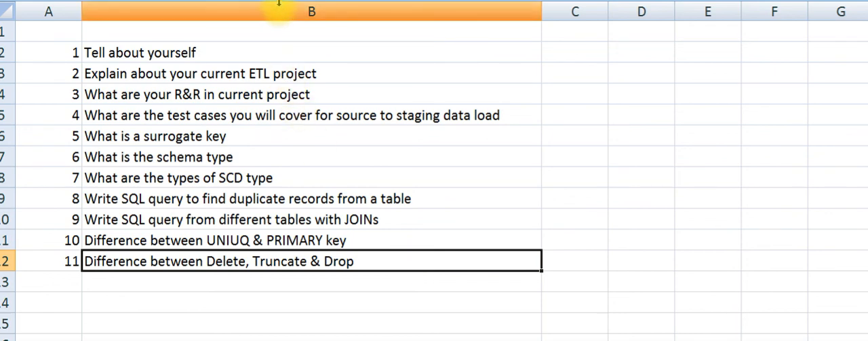
mouse_move(336, 255)
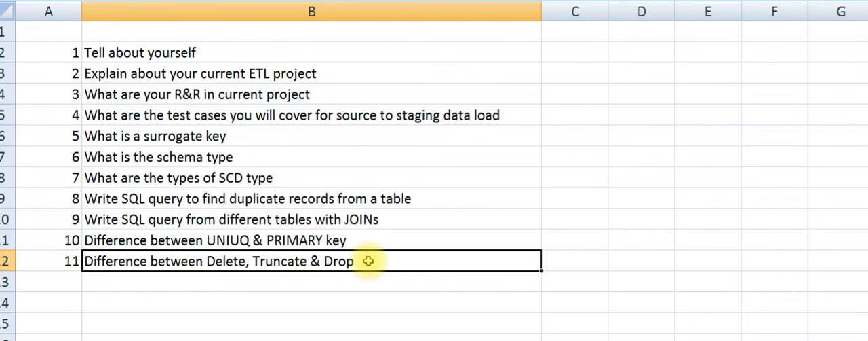
mouse_move(306, 60)
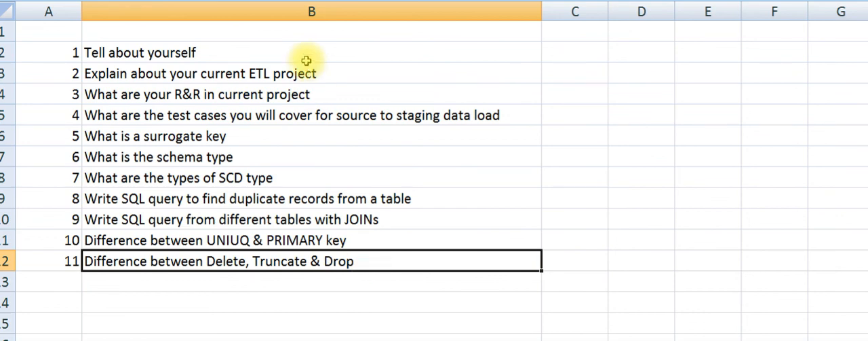